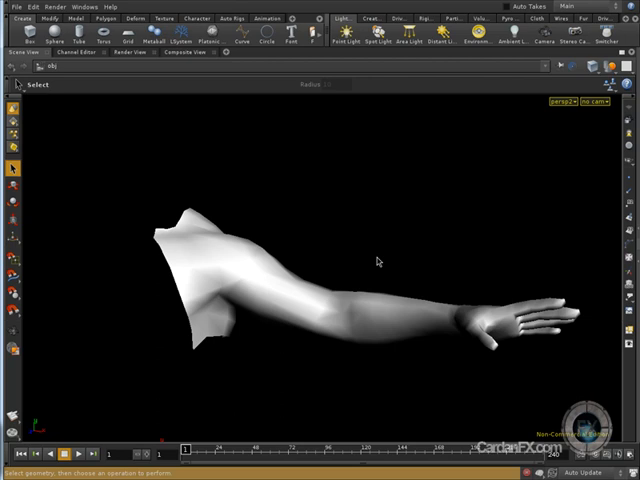
pyautogui.moveTo(420, 256)
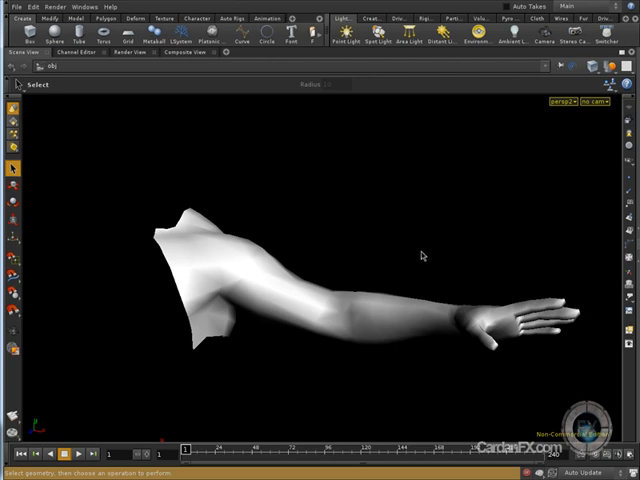
pyautogui.moveTo(410, 240)
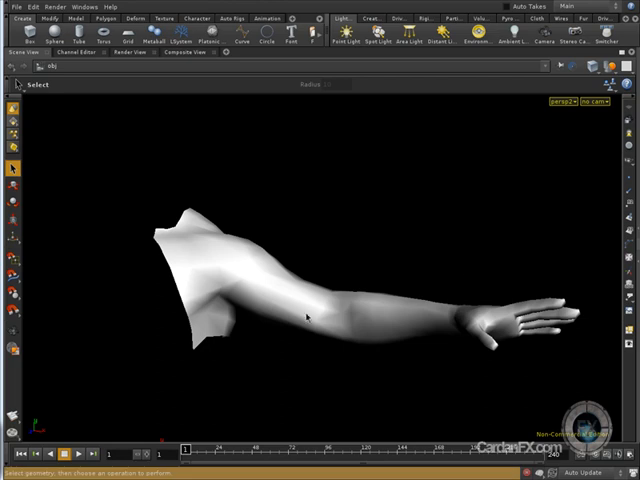
pyautogui.moveTo(304, 242)
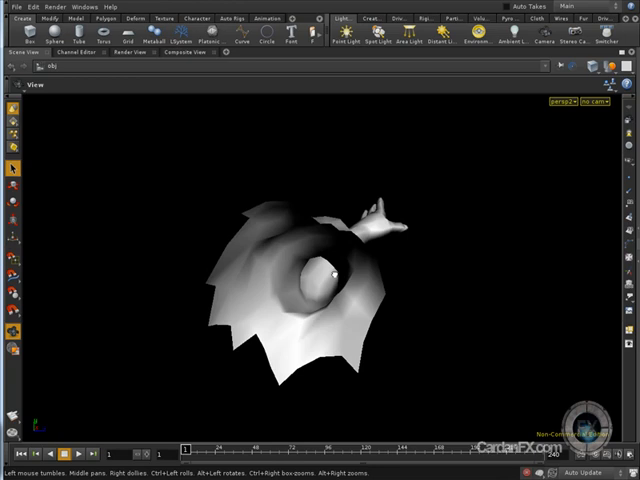
# Orbit the viewport to look down the arm from its shoulder end
pyautogui.moveTo(330, 280); pyautogui.dragTo(250, 270)
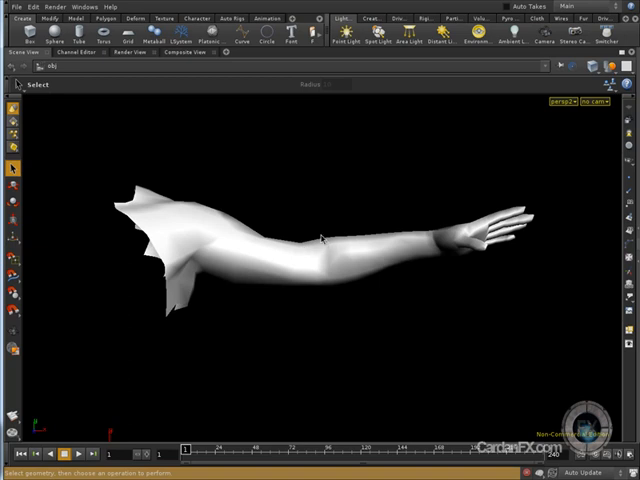
pyautogui.moveTo(340, 256)
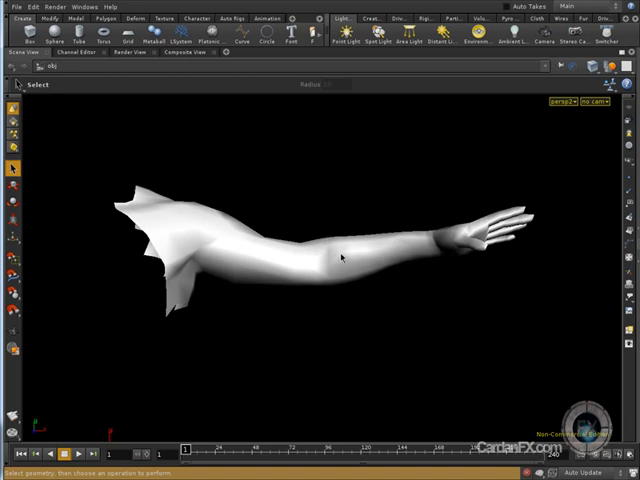
pyautogui.moveTo(356, 292)
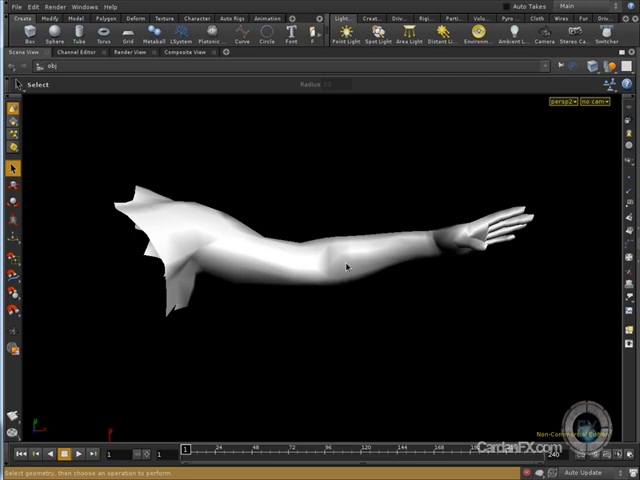
pyautogui.moveTo(340, 268)
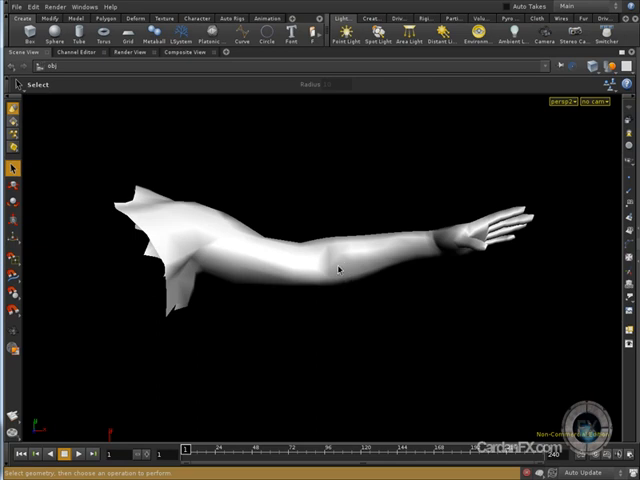
pyautogui.moveTo(336, 272)
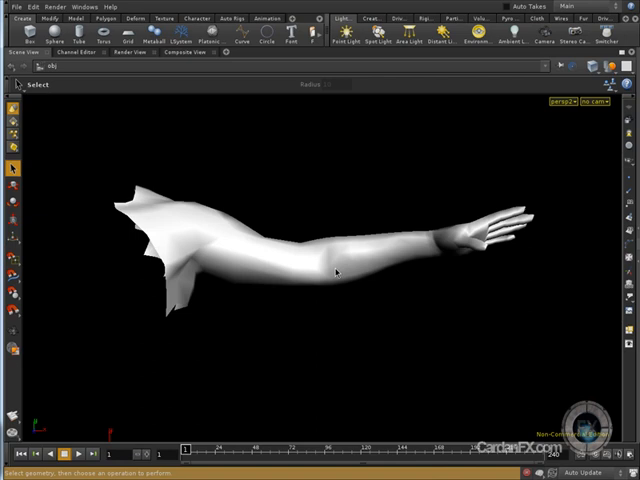
pyautogui.moveTo(342, 260)
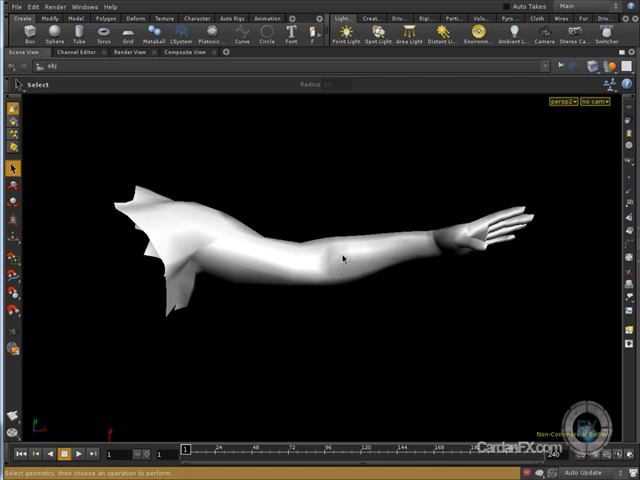
pyautogui.moveTo(340, 272)
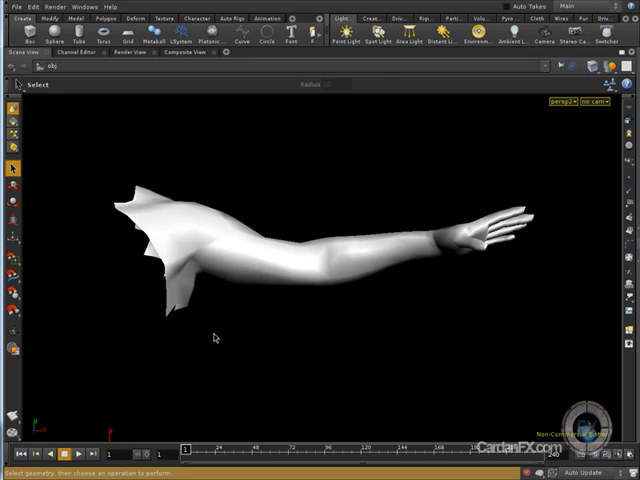
pyautogui.moveTo(204, 336)
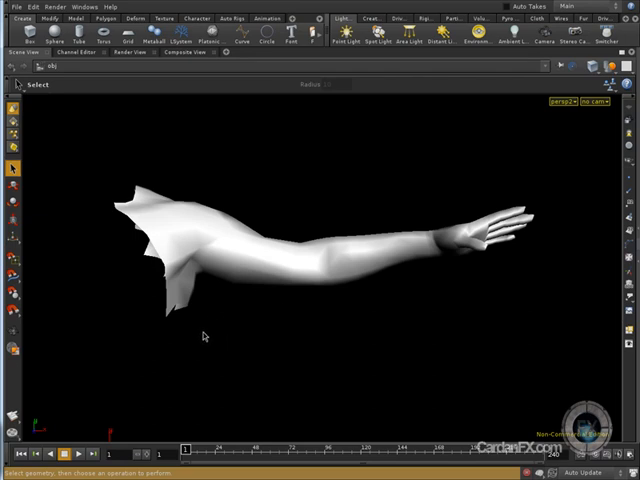
pyautogui.moveTo(392, 254)
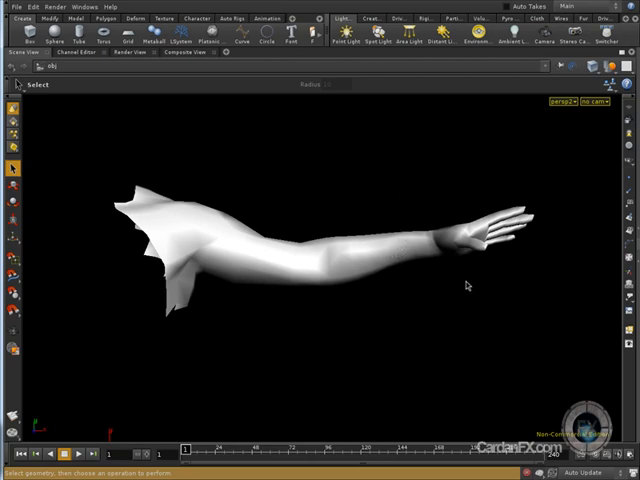
pyautogui.moveTo(124, 364)
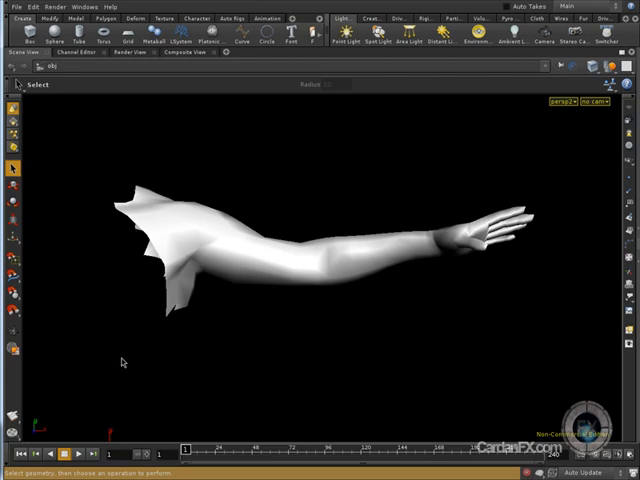
pyautogui.moveTo(100, 308)
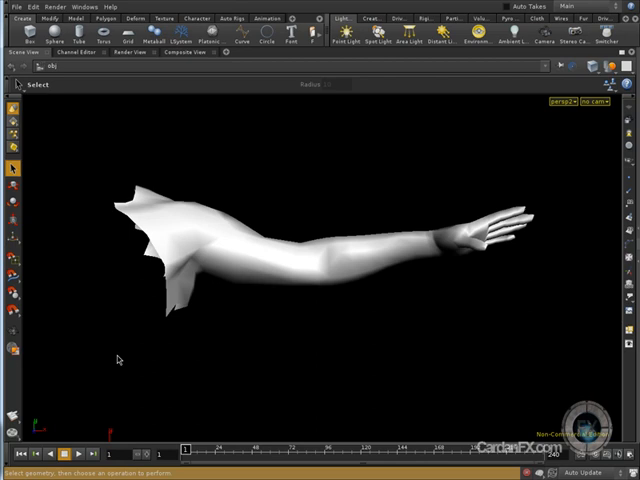
pyautogui.moveTo(104, 366)
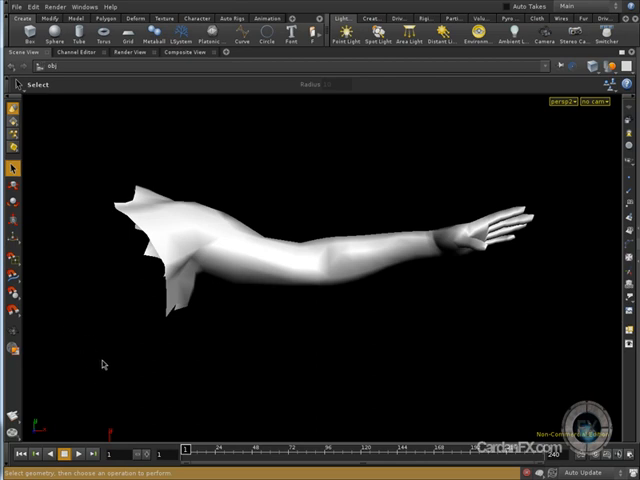
pyautogui.moveTo(120, 350)
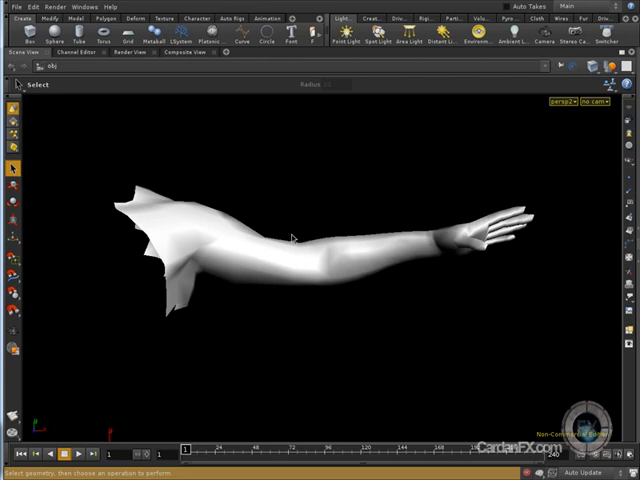
pyautogui.moveTo(404, 278)
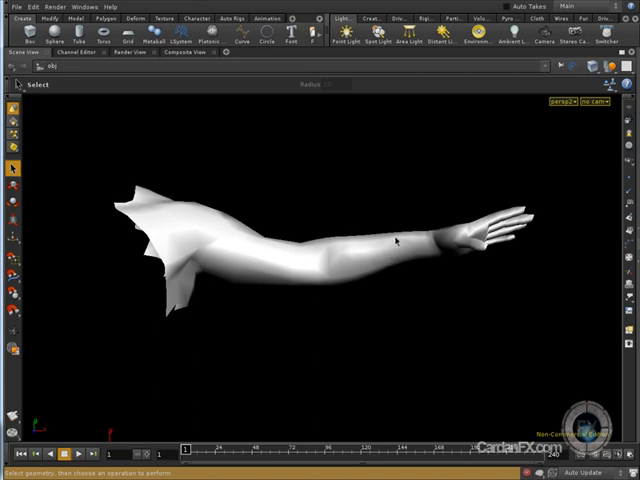
pyautogui.moveTo(140, 200)
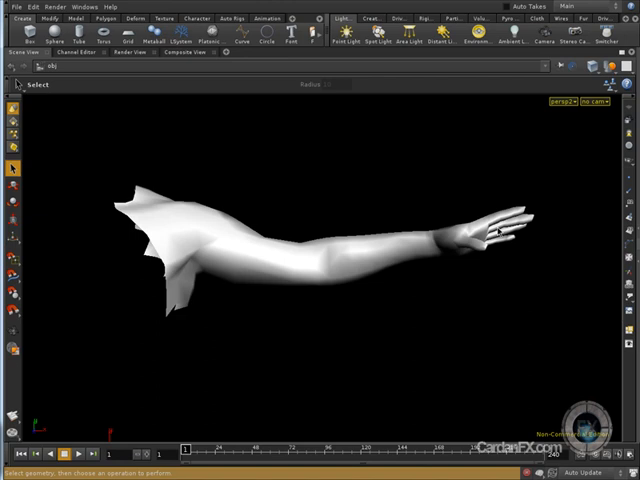
pyautogui.moveTo(214, 288)
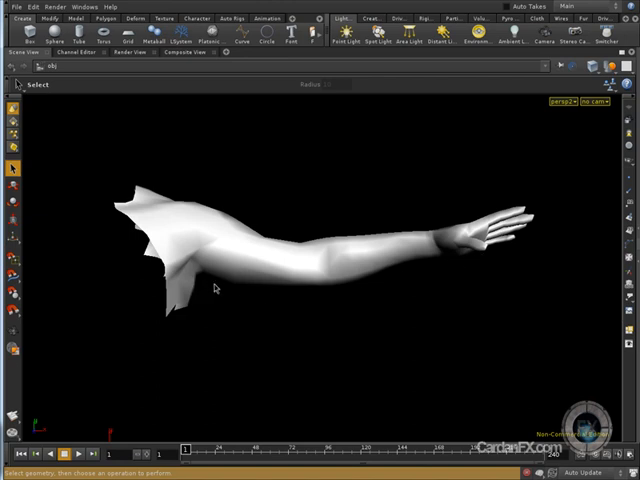
pyautogui.moveTo(330, 262)
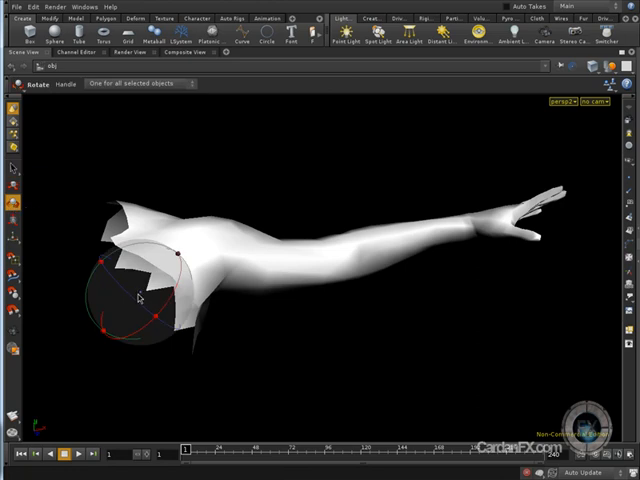
pyautogui.moveTo(200, 312)
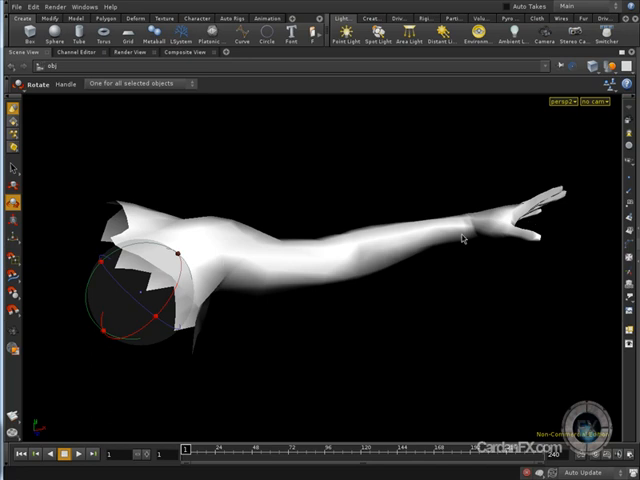
pyautogui.moveTo(372, 312)
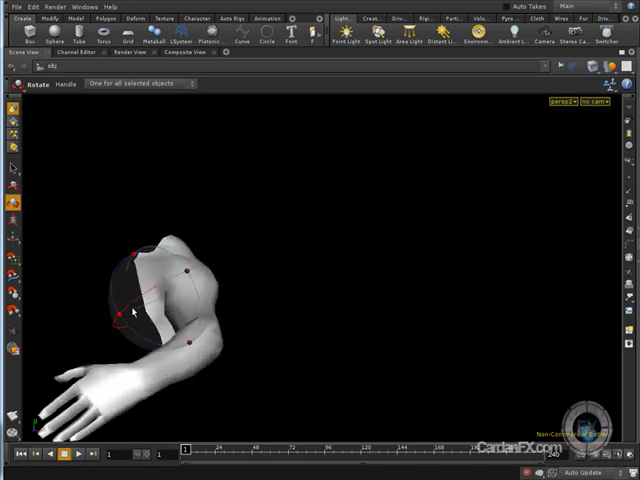
# Rotate the shoulder control to raise the arm, then swing it back out sideways
pyautogui.moveTo(136, 310); pyautogui.dragTo(136, 304)
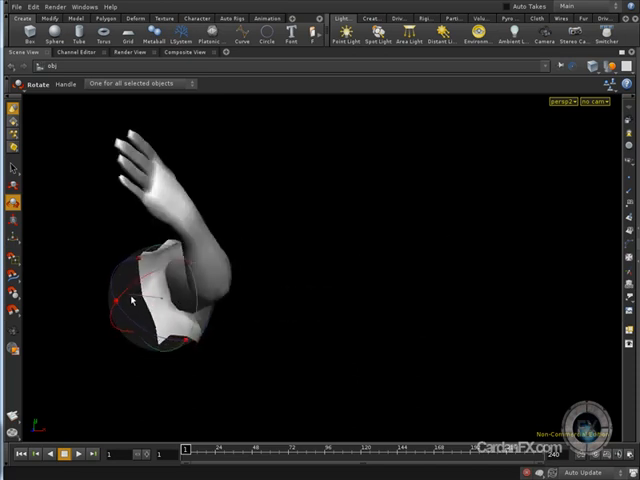
pyautogui.moveTo(130, 298); pyautogui.dragTo(176, 304)
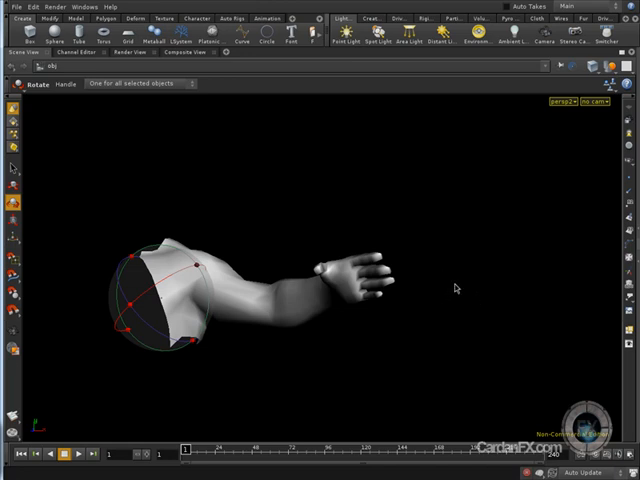
pyautogui.moveTo(456, 240)
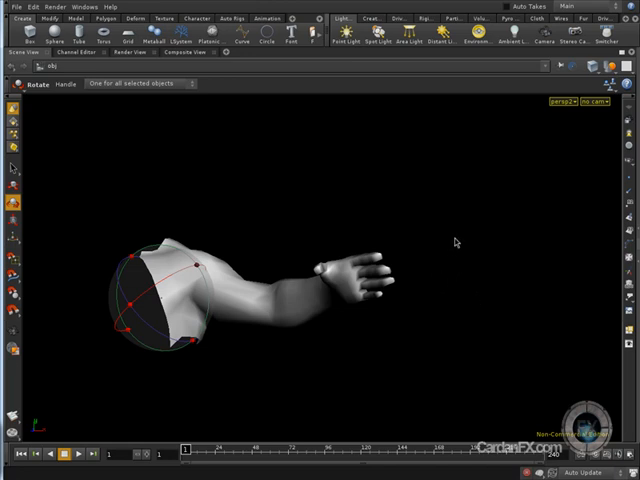
pyautogui.moveTo(436, 268)
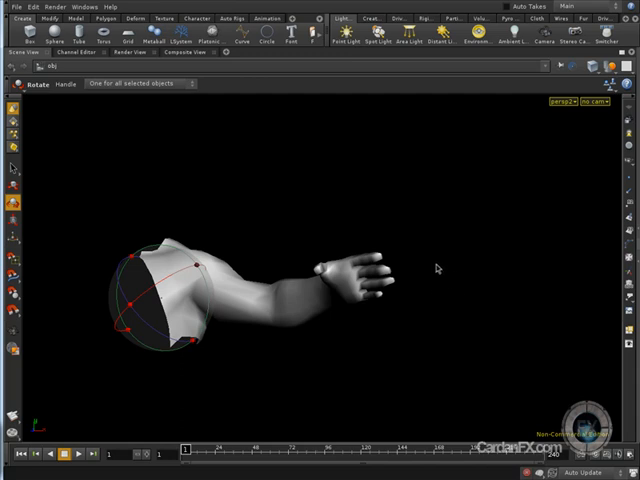
pyautogui.moveTo(428, 286)
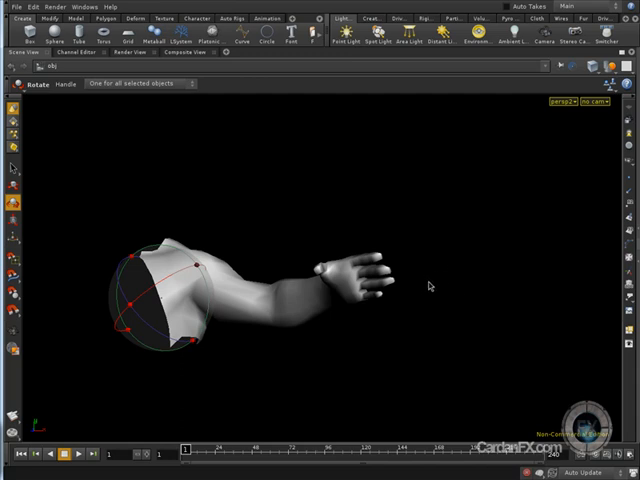